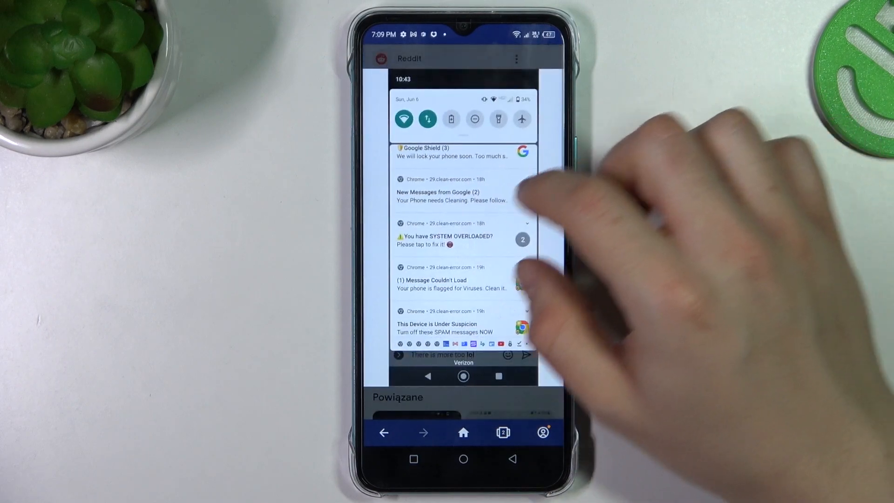
- Scroll to Chrome's Storage & cache page showing app size, user data and cache
{"action": "scroll", "scroll_direction": "down", "scroll_amount": 3}
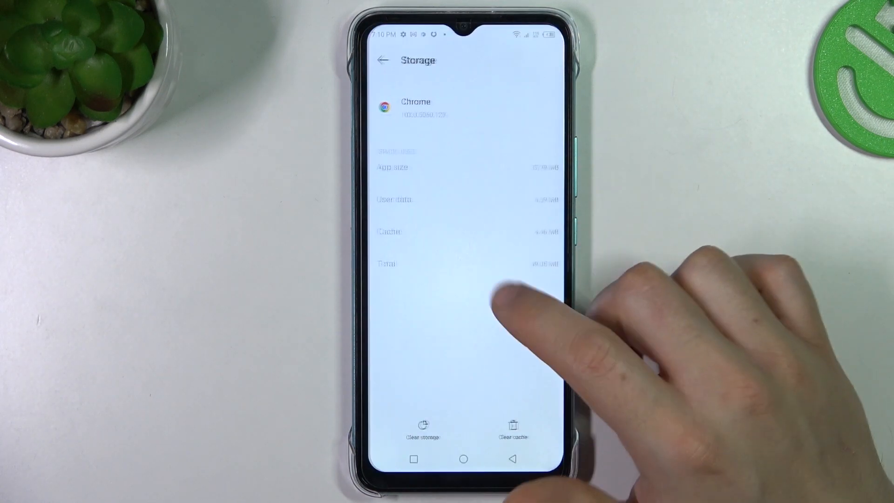
- Back out from Chrome's storage and app info pages to the main Settings menu
{"action": "left_click", "coordinate": [378, 60]}
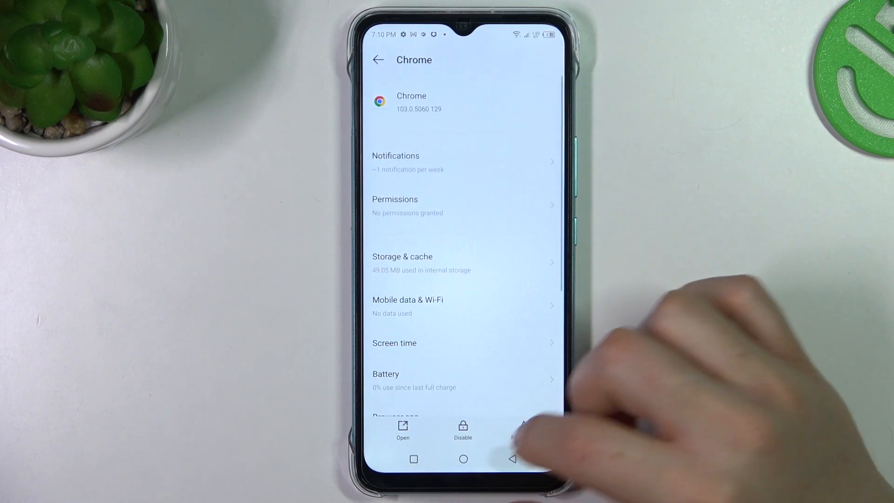
{"action": "left_click", "coordinate": [463, 458]}
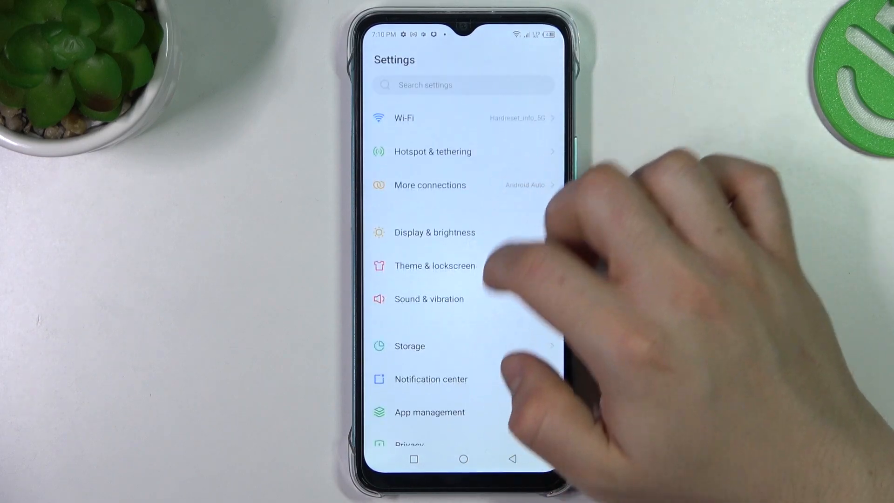
- Browse the full installed app list under App management, then go Home
{"action": "left_click", "coordinate": [429, 412]}
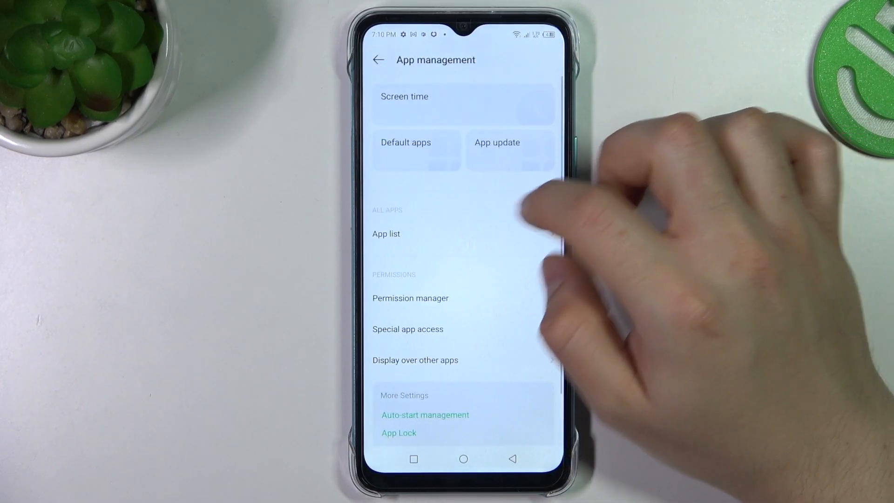
{"action": "left_click", "coordinate": [386, 234]}
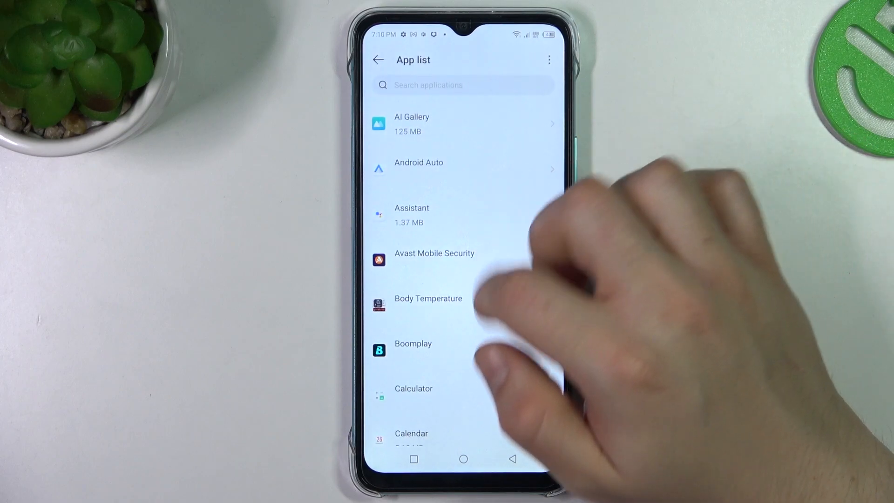
{"action": "scroll", "scroll_direction": "up", "scroll_amount": 3}
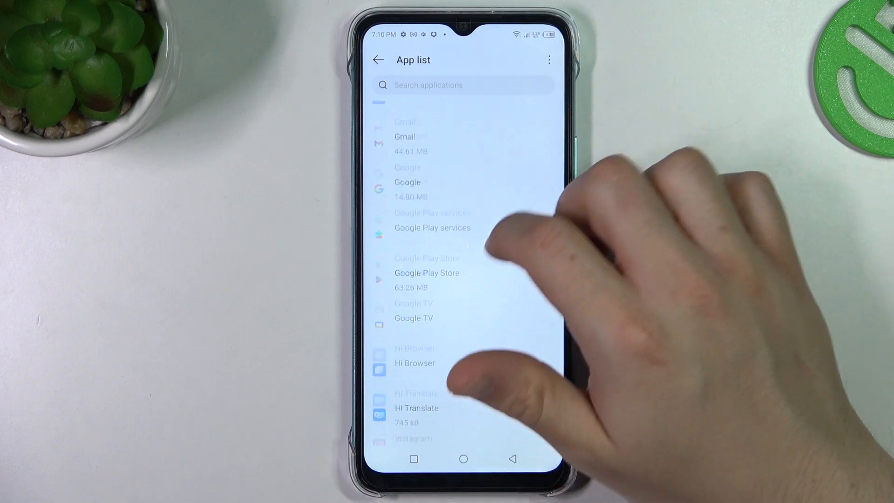
{"action": "scroll", "scroll_direction": "up", "scroll_amount": 3}
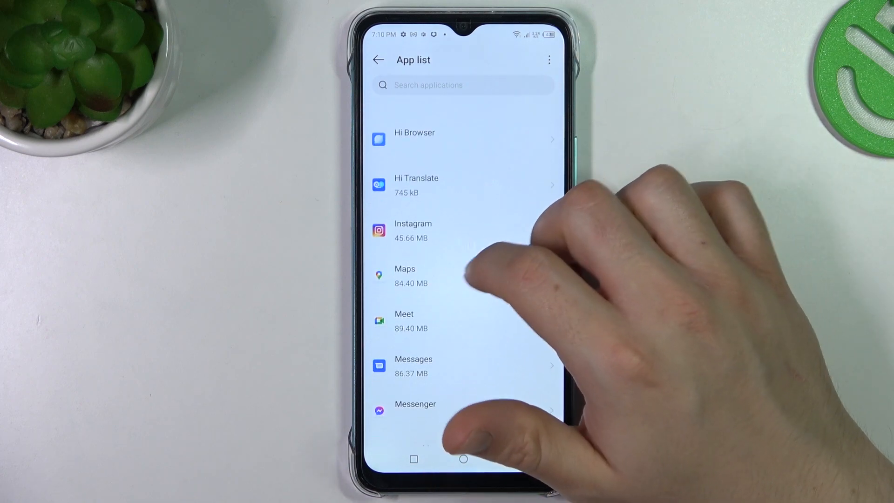
{"action": "left_click", "coordinate": [413, 230]}
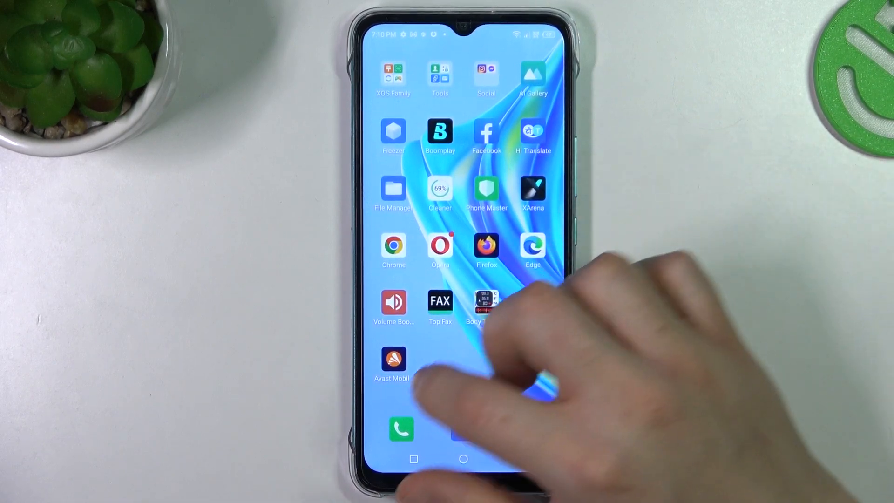
- Launch Avast Mobile Security from the home screen and tap GET STARTED
{"action": "left_click", "coordinate": [393, 361]}
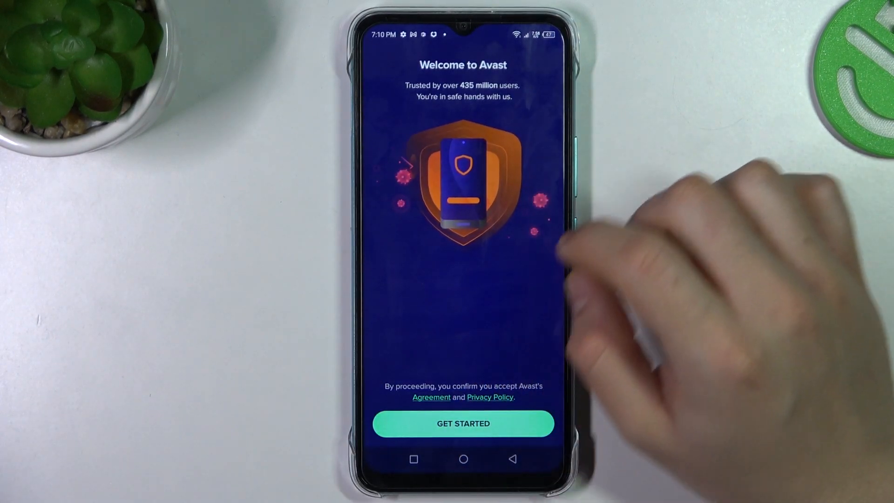
{"action": "left_click", "coordinate": [463, 424]}
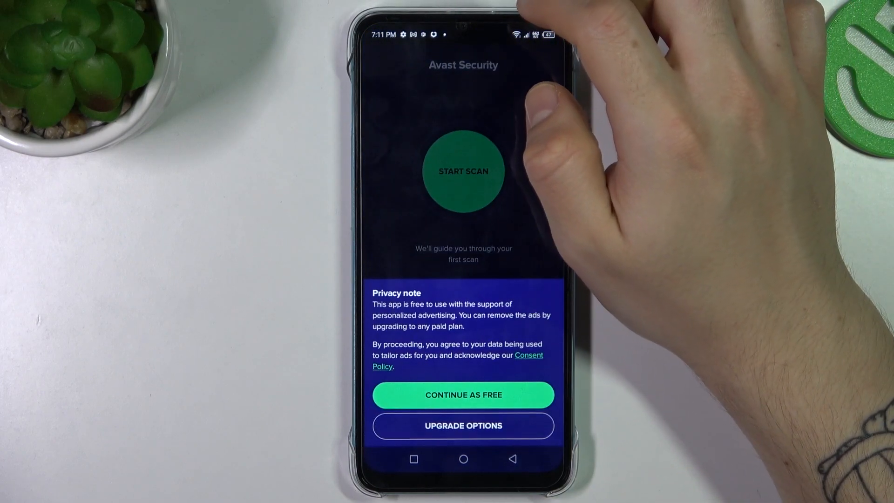
- Choose Continue as free on the privacy note and start the first scan
{"action": "left_click", "coordinate": [463, 394]}
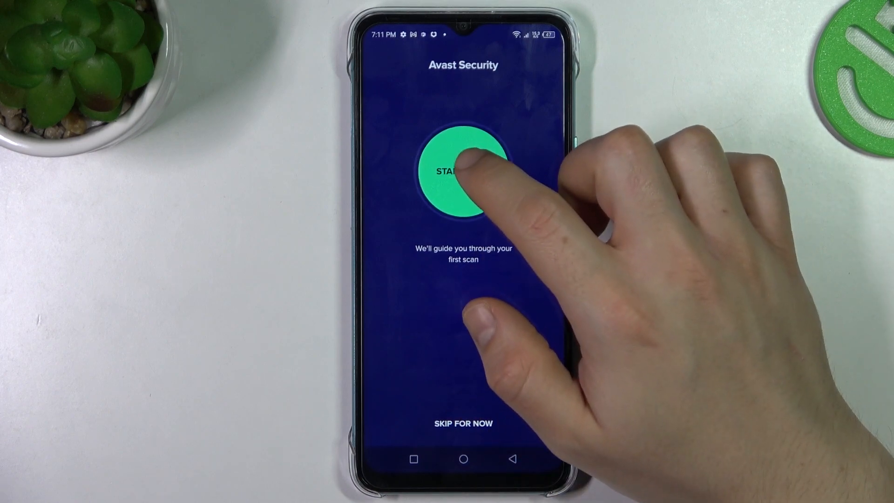
{"action": "left_click", "coordinate": [463, 171]}
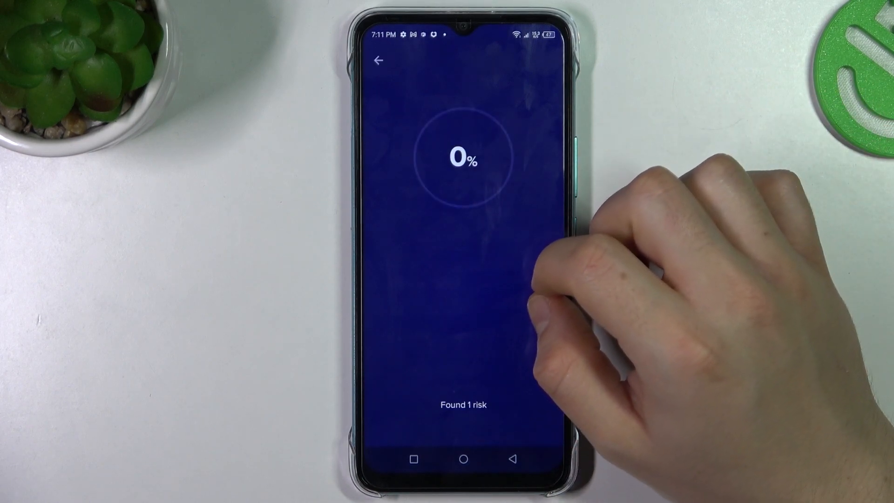